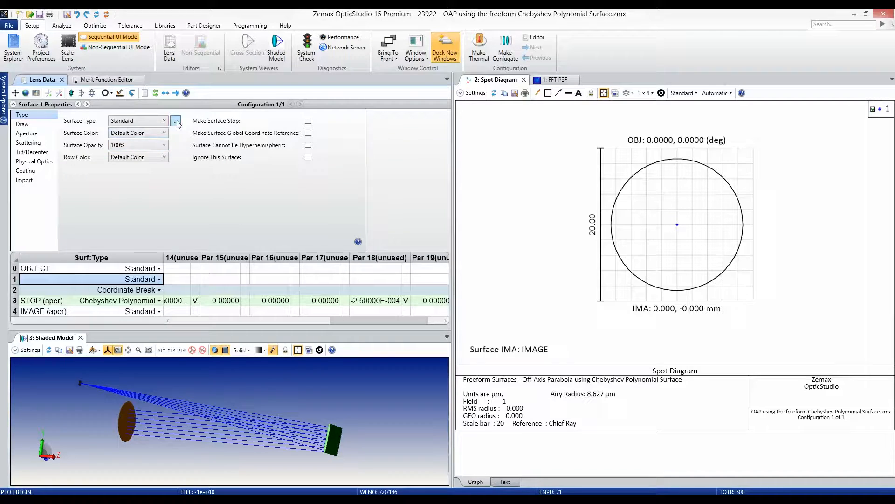
# Step: Browse freeform and conventional surface types, keep surface 1 Standard, and collapse its properties pane
pyautogui.click(177, 120)
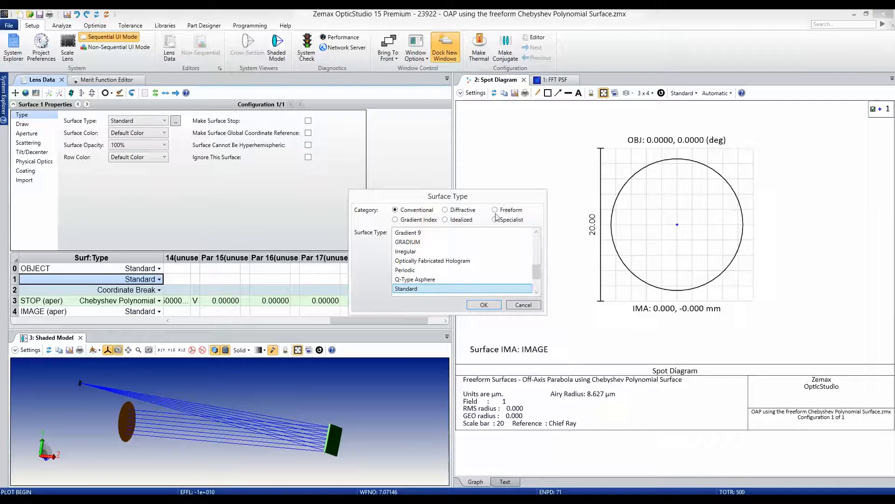
pyautogui.click(495, 209)
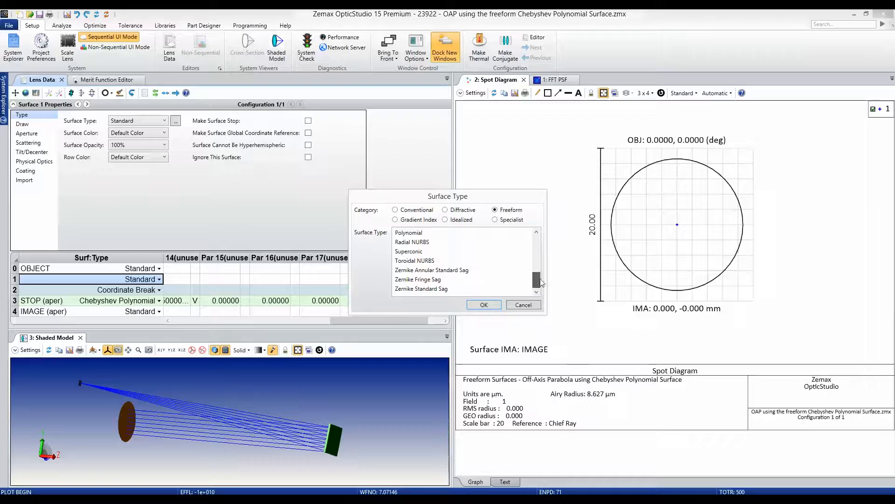
pyautogui.scroll(3)
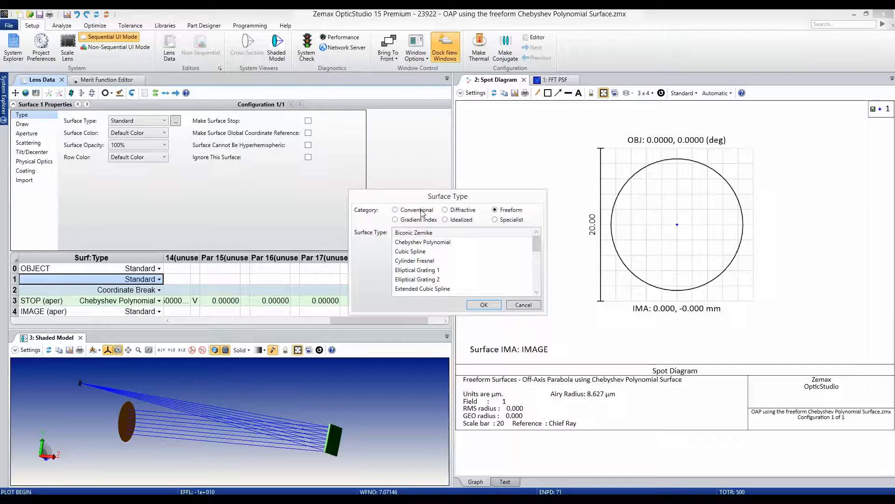
pyautogui.click(395, 209)
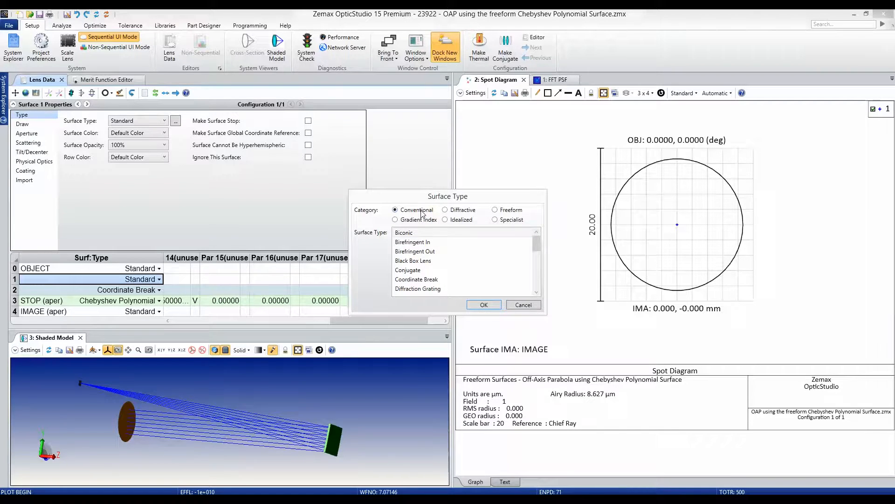
pyautogui.scroll(-3)
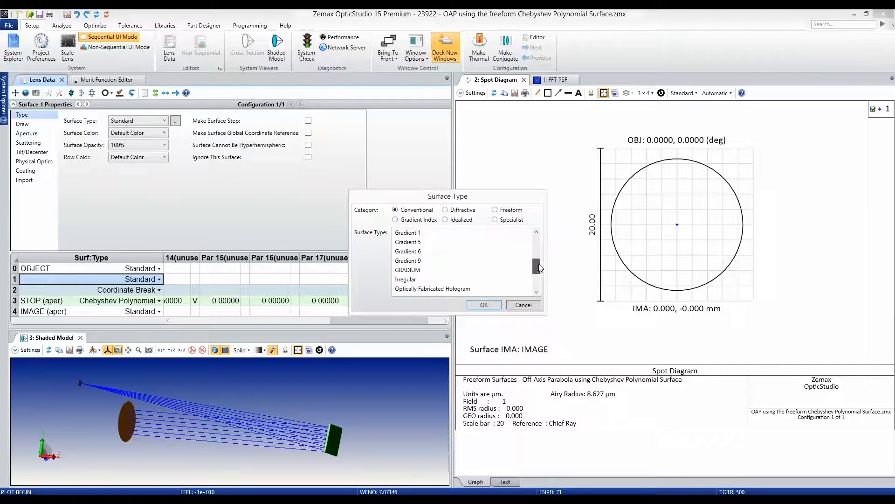
pyautogui.scroll(-3)
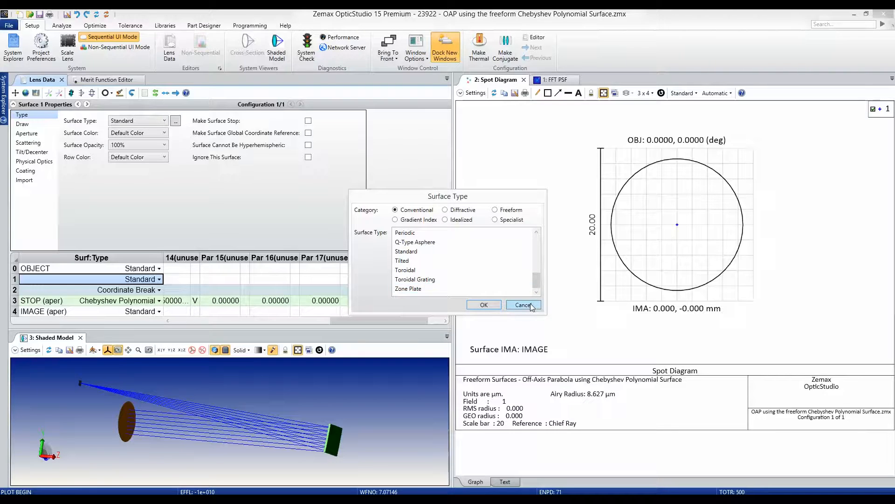
pyautogui.click(522, 304)
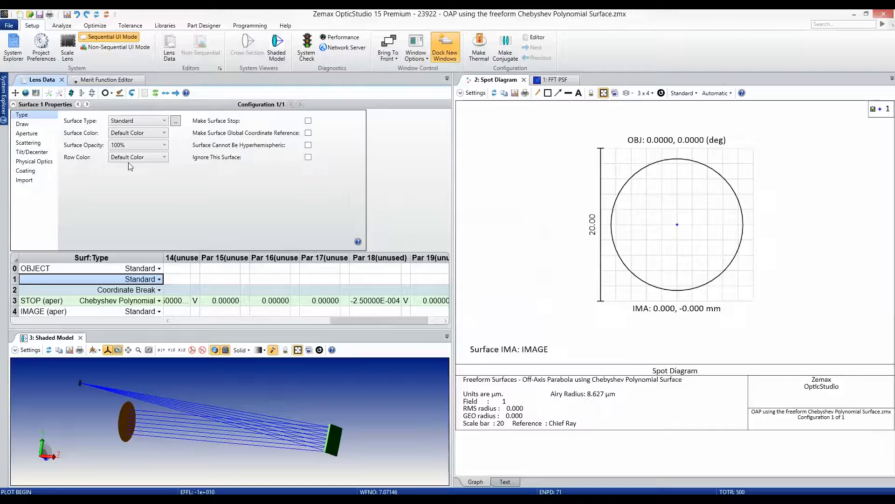
pyautogui.click(15, 104)
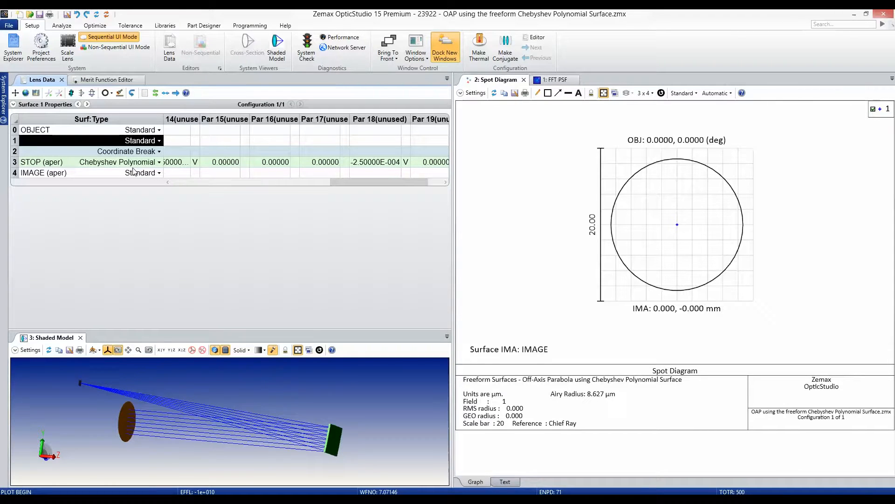
pyautogui.moveTo(330, 421)
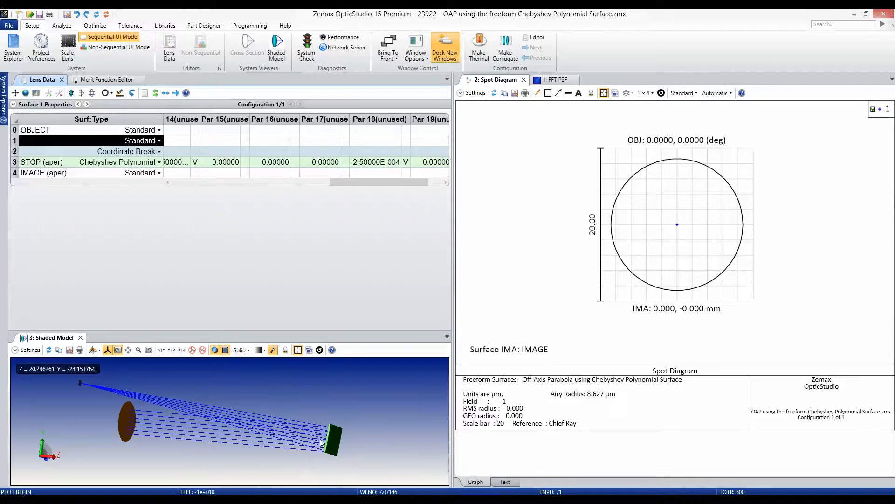
pyautogui.moveTo(86, 389)
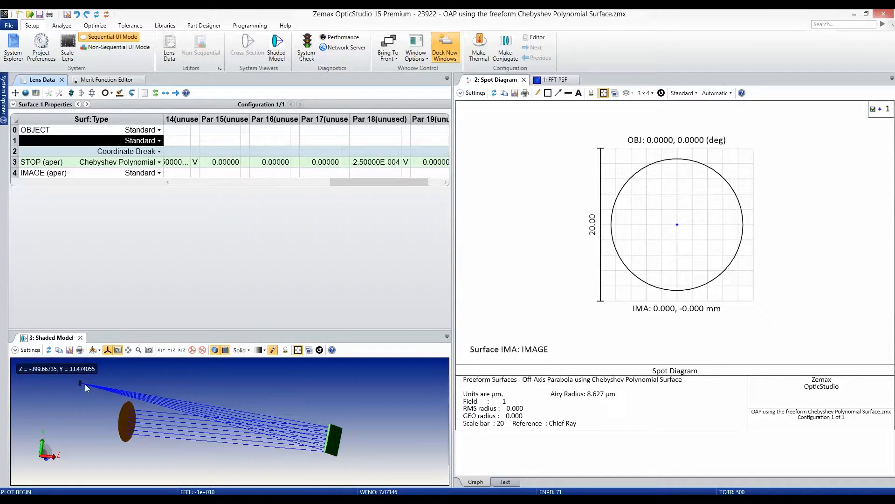
pyautogui.moveTo(260, 162)
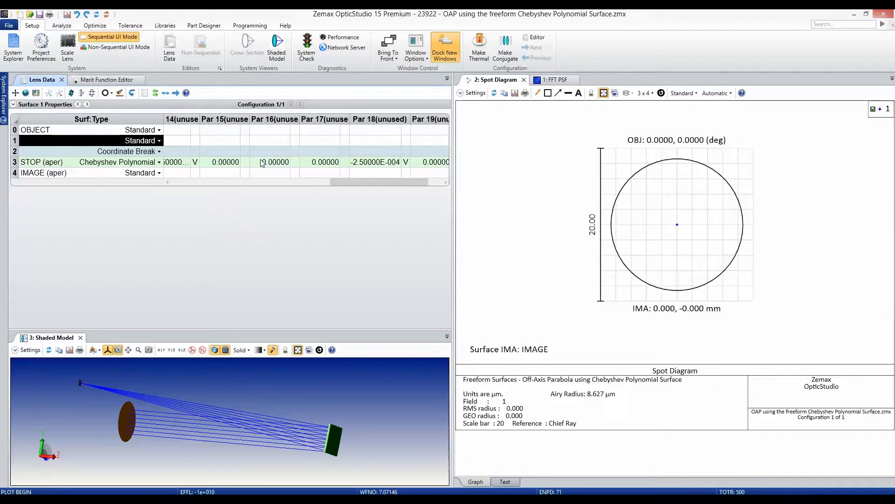
# Step: Select surface 3's c(0,2) cell to show Chebyshev coefficient names, with c(0,2) at -2.5E-004
pyautogui.click(380, 162)
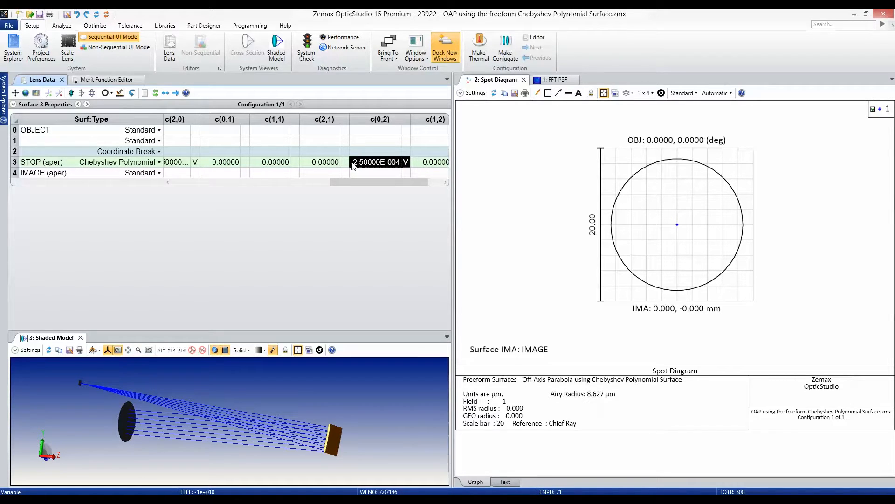
pyautogui.moveTo(679, 215)
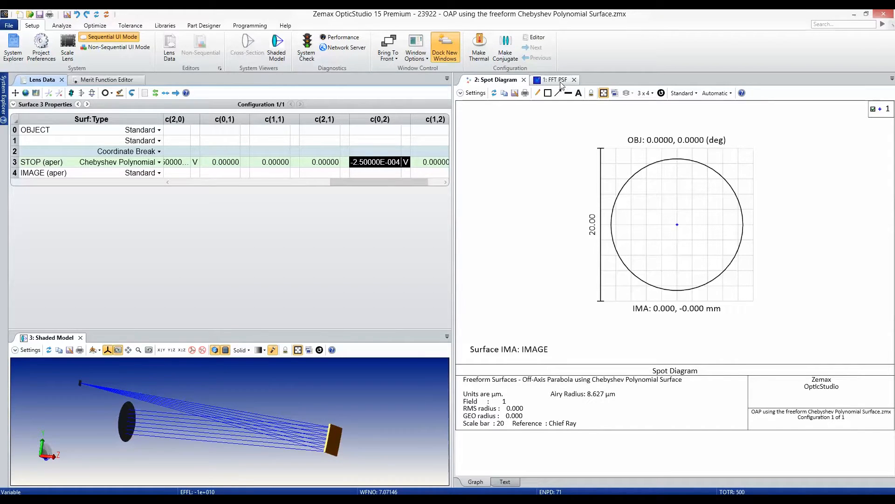
# Step: Display the polychromatic FFT PSF, showing a single sharp irradiance peak
pyautogui.click(552, 79)
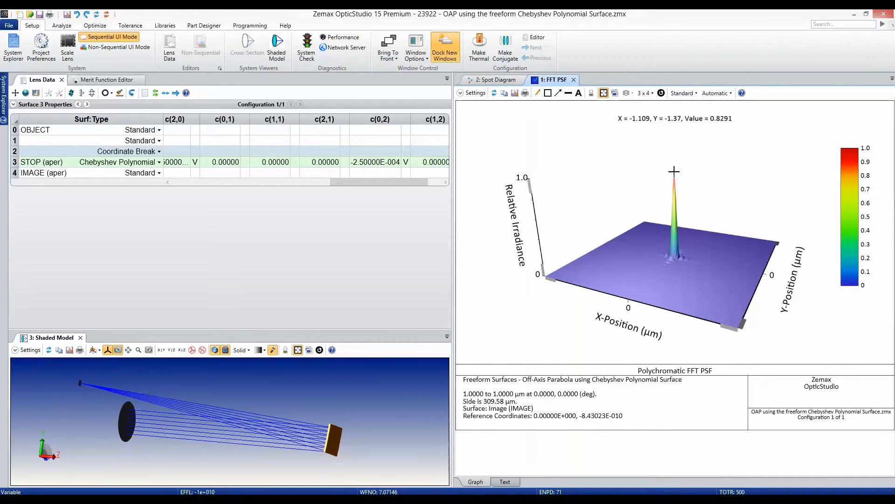
pyautogui.moveTo(446, 303)
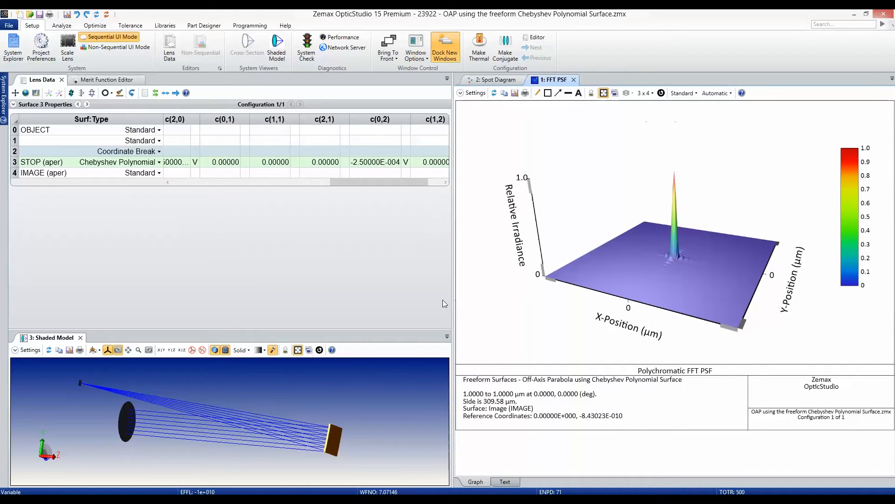